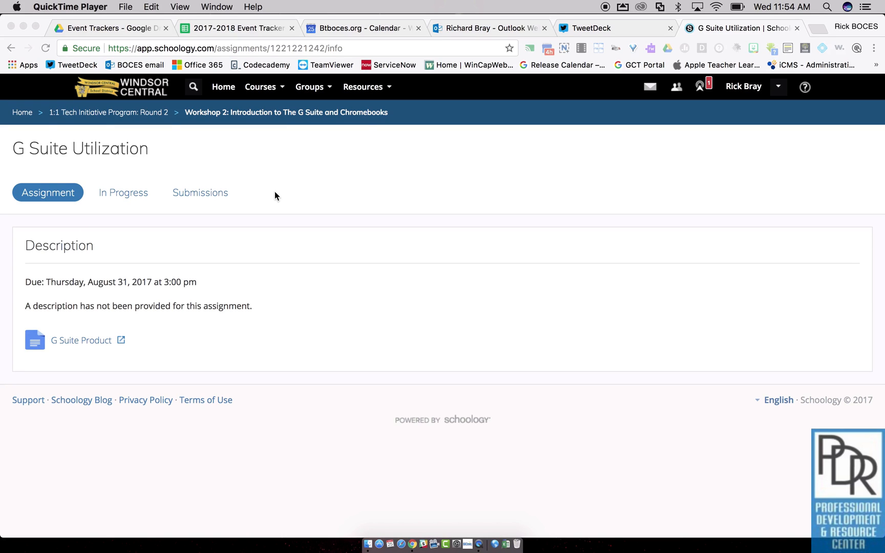
pyautogui.moveTo(166, 170)
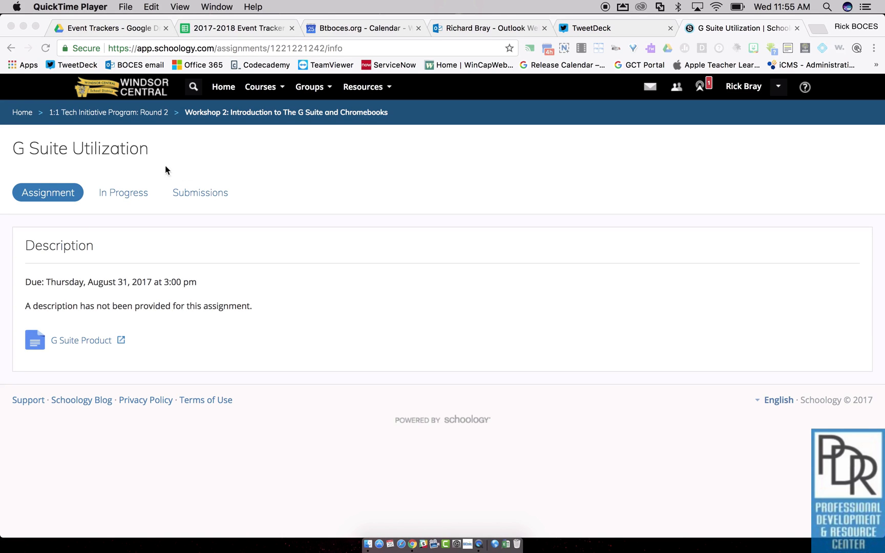
pyautogui.click(123, 193)
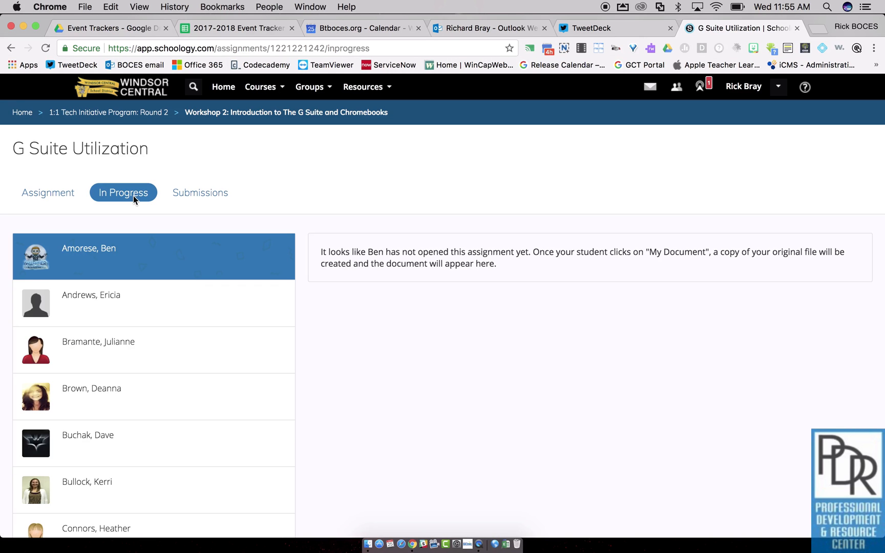
pyautogui.scroll(-3)
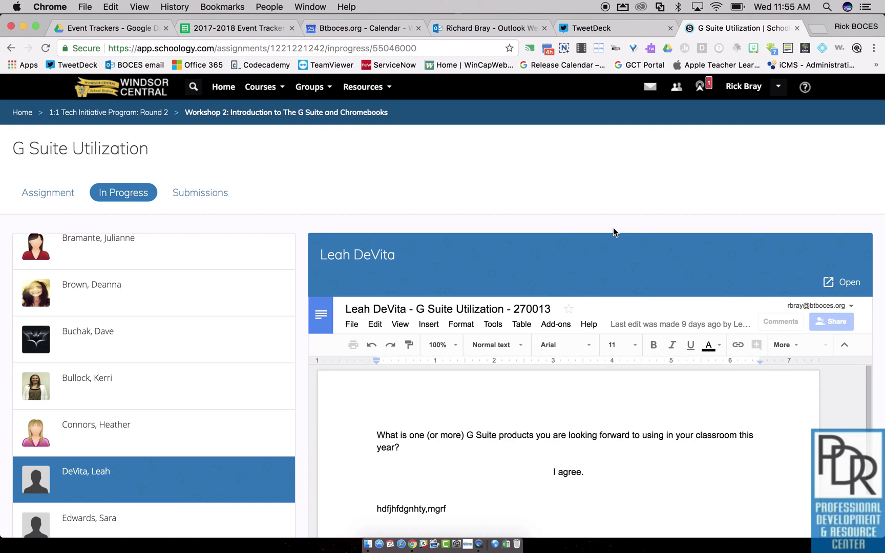
pyautogui.doubleClick(568, 472)
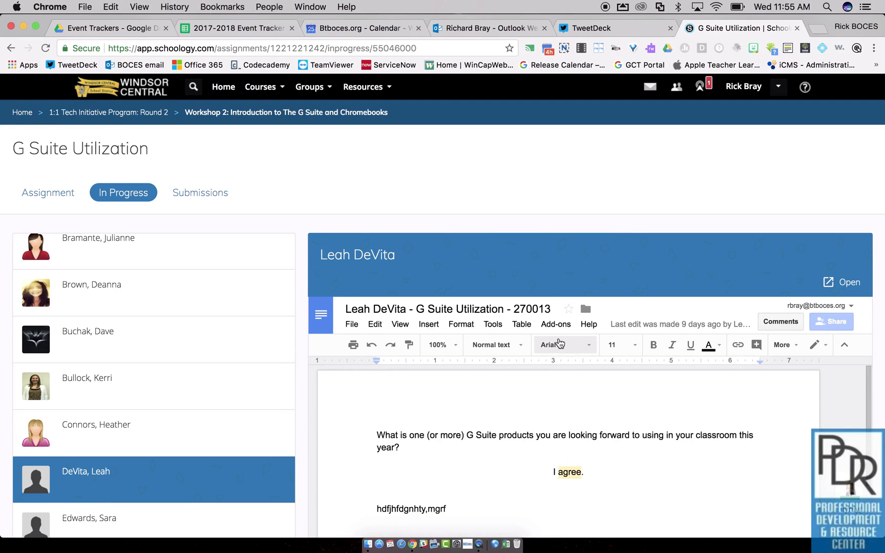
pyautogui.moveTo(554, 345)
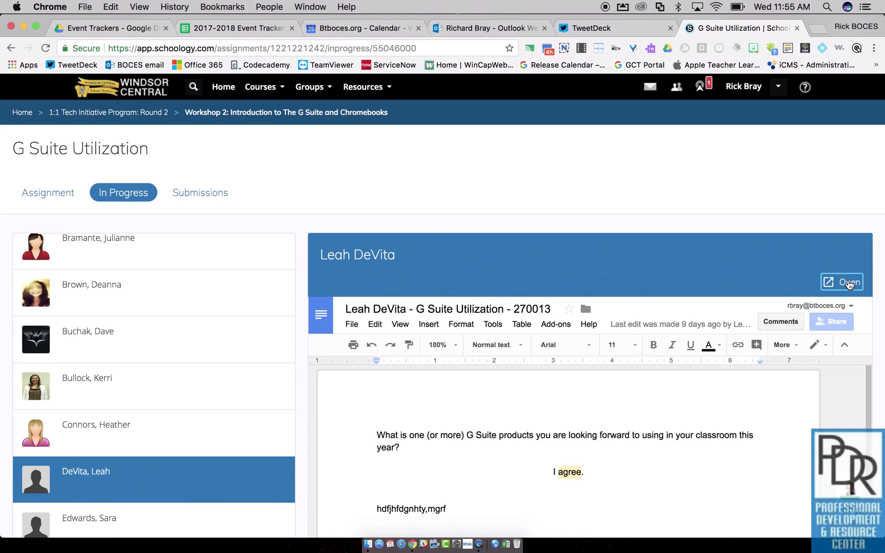
pyautogui.click(842, 283)
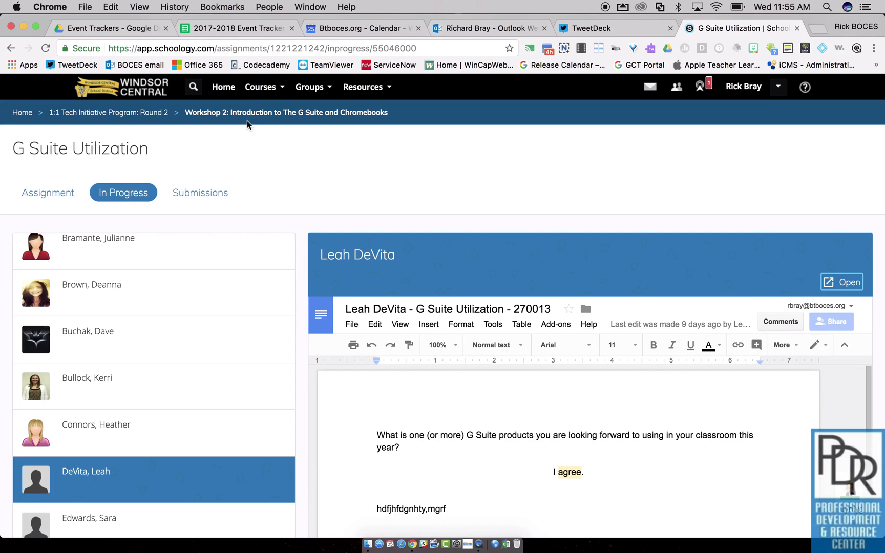
# Switch to the WCHS TCOB: 2017-2018 course from the Courses menu
pyautogui.click(261, 86)
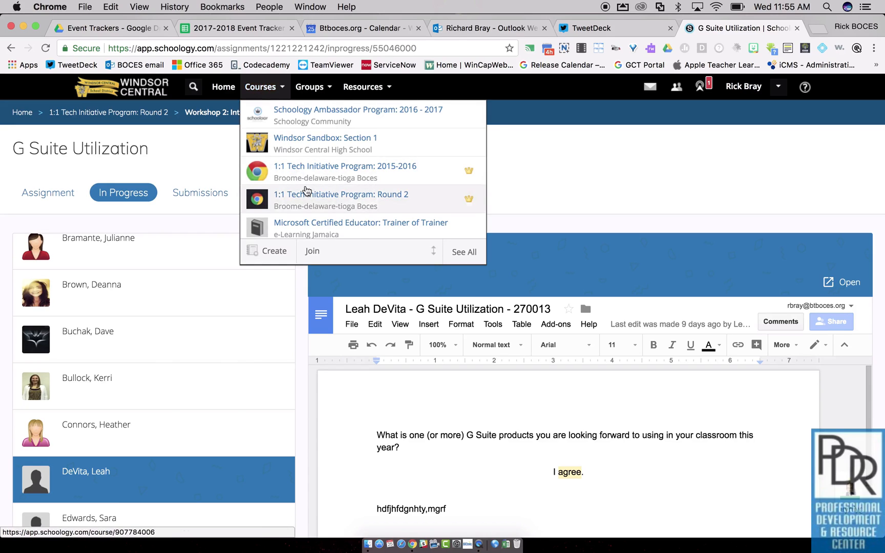
pyautogui.scroll(-3)
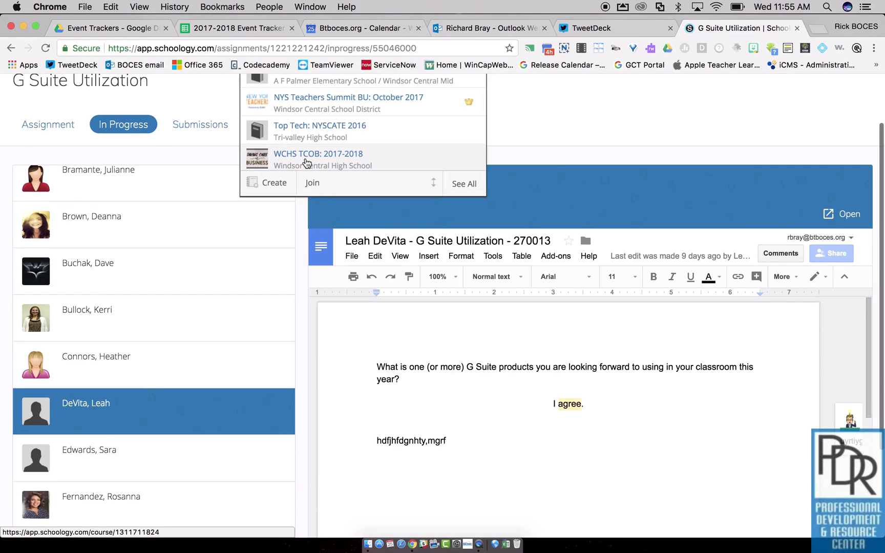
pyautogui.click(317, 153)
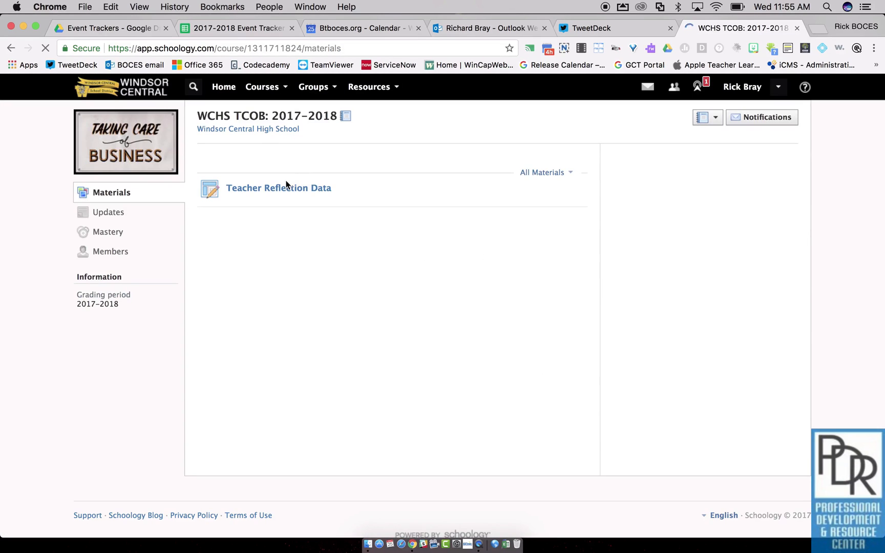
# View your own Teacher Reflection Data spreadsheet full-window via My Document
pyautogui.click(278, 187)
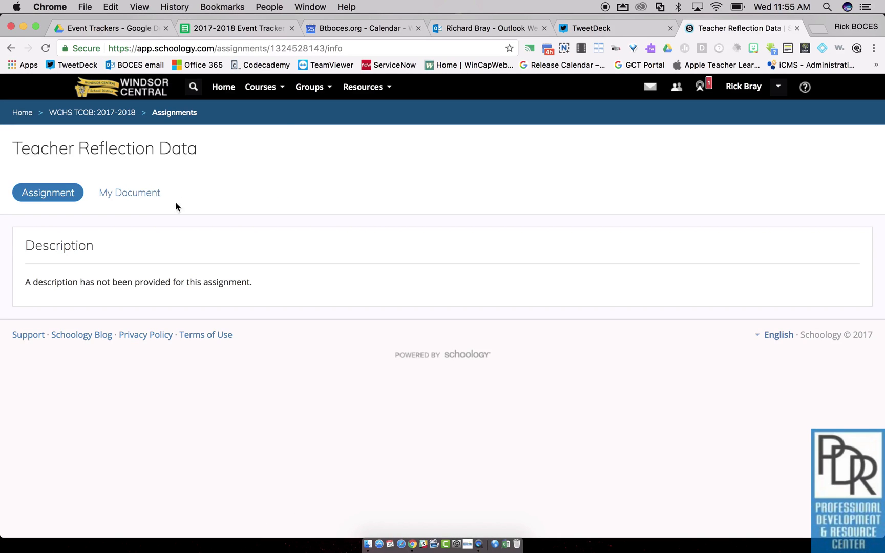
pyautogui.click(129, 193)
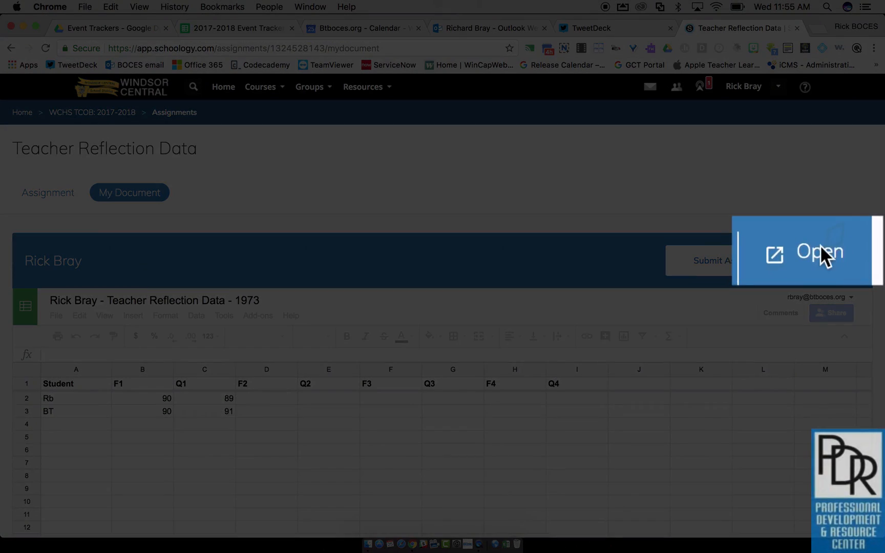
pyautogui.click(815, 251)
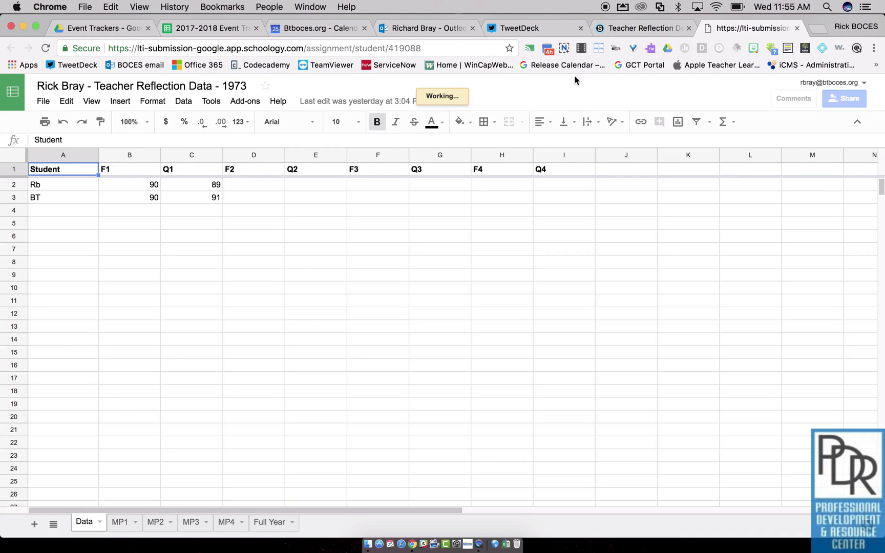
pyautogui.moveTo(637, 47)
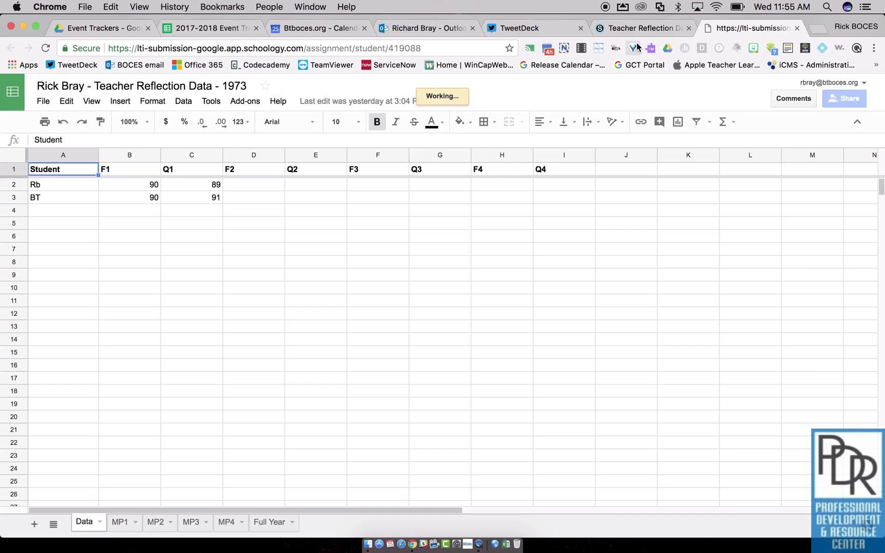
pyautogui.moveTo(638, 48)
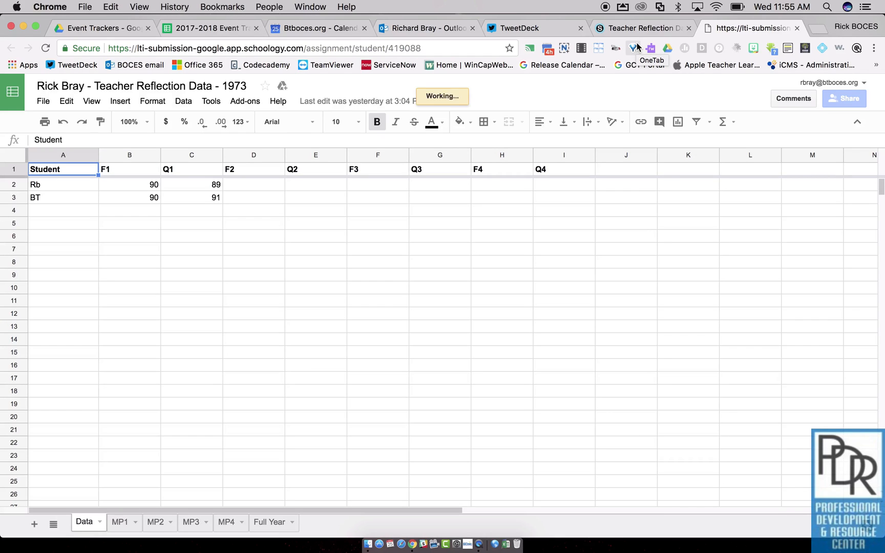